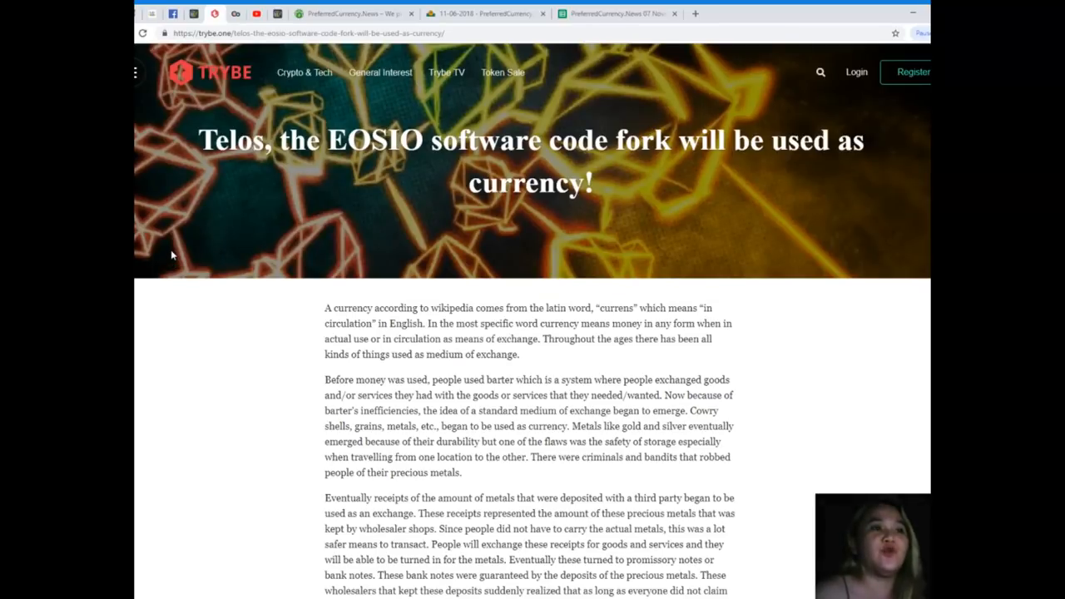
pyautogui.moveTo(225, 305)
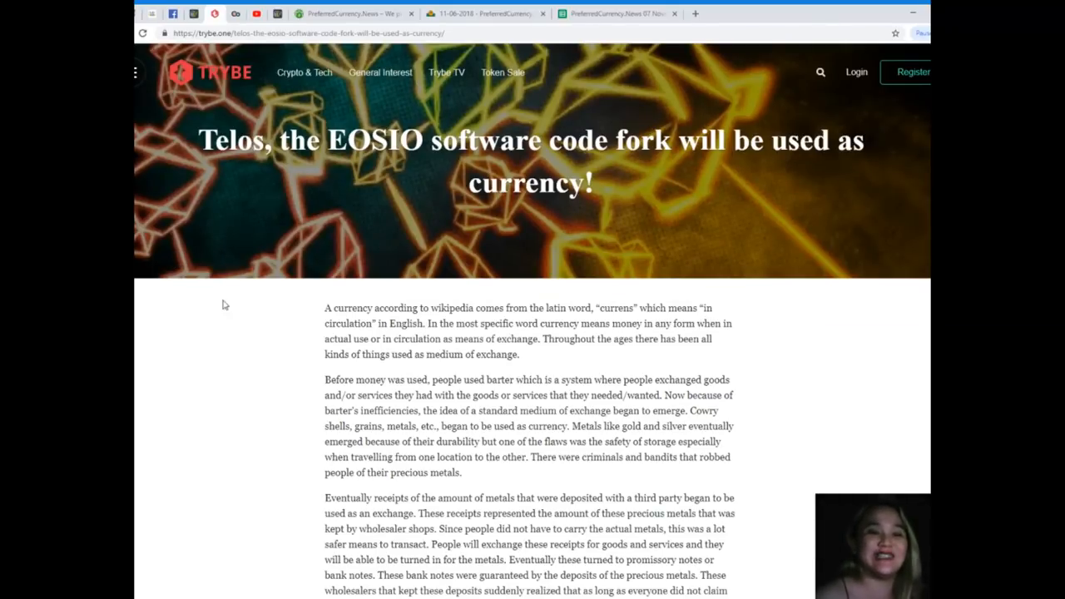
pyautogui.scroll(-3)
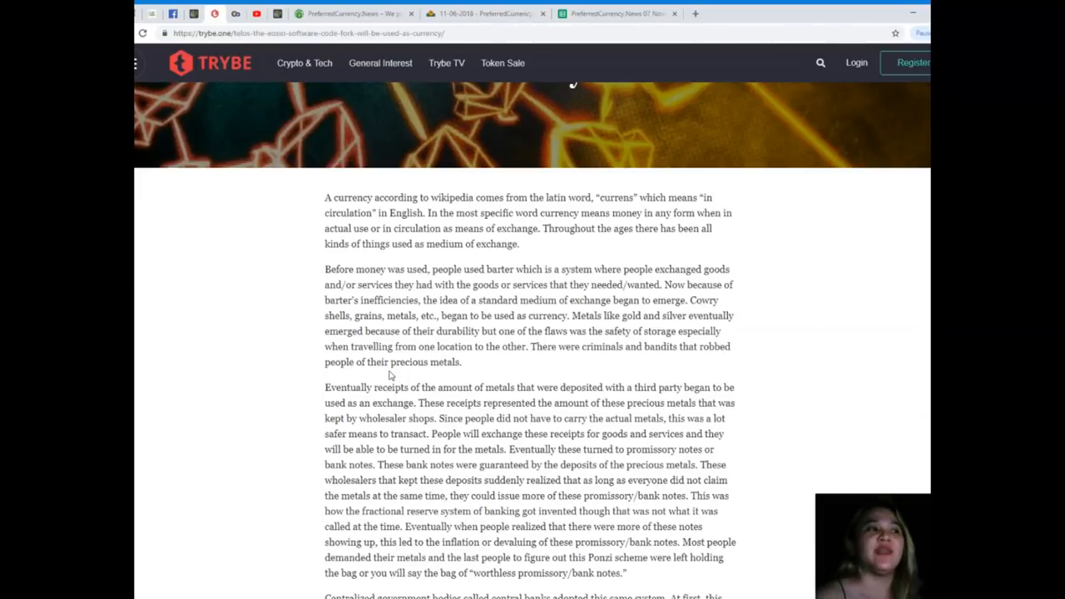
pyautogui.moveTo(385, 375)
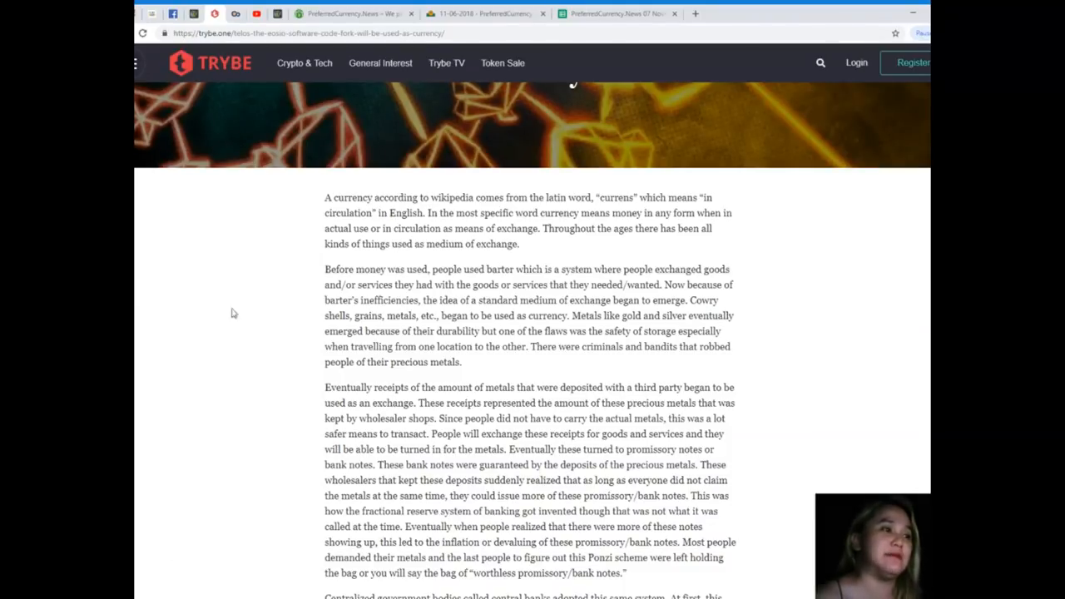
pyautogui.scroll(-3)
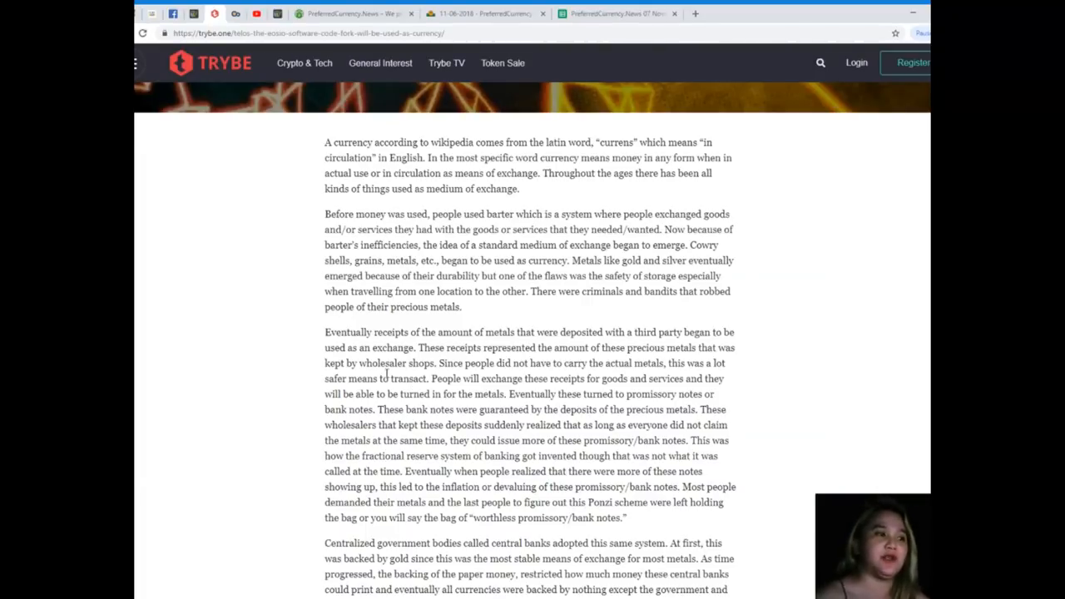
pyautogui.scroll(-3)
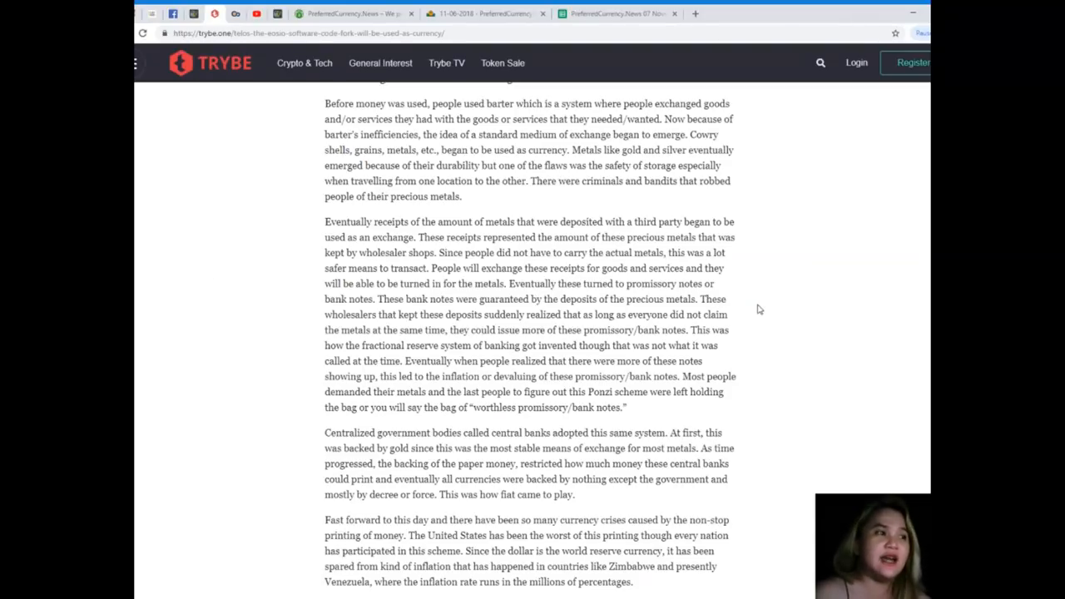
pyautogui.moveTo(745, 313)
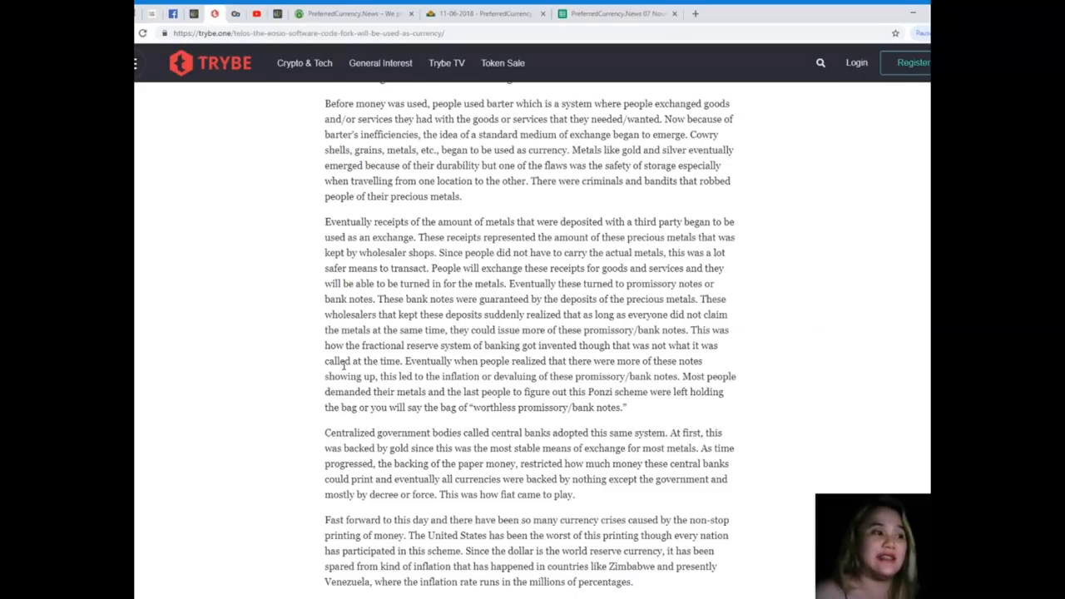
pyautogui.scroll(-3)
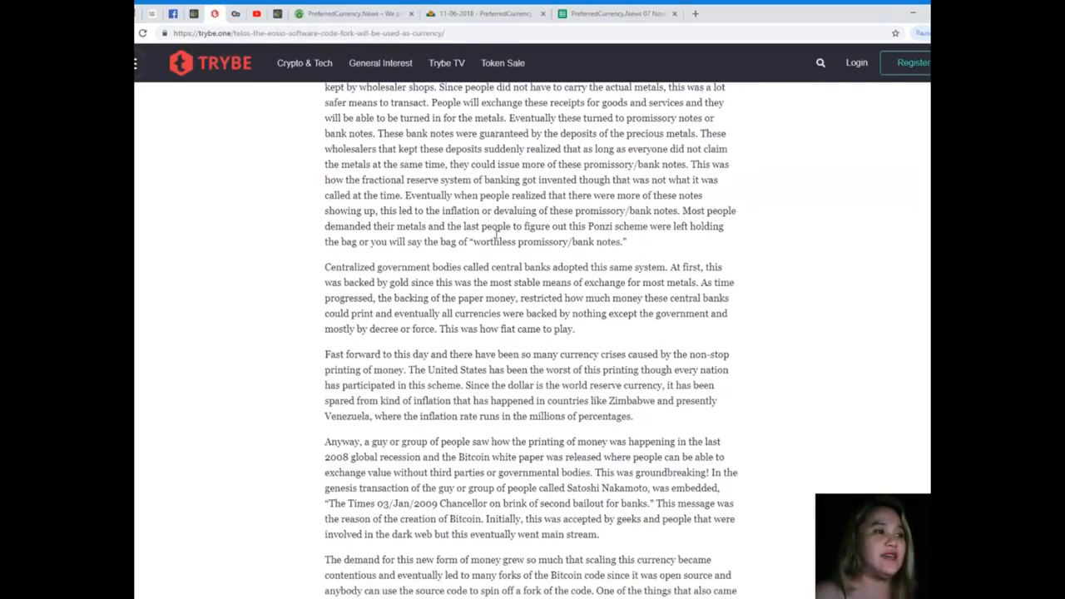
pyautogui.moveTo(644, 249)
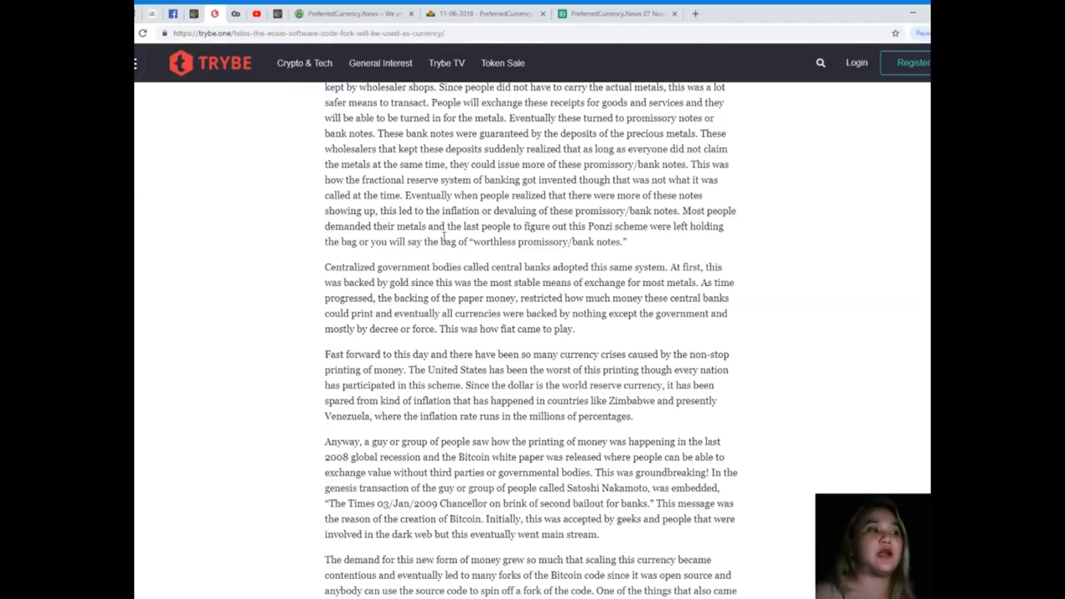
pyautogui.moveTo(530, 265)
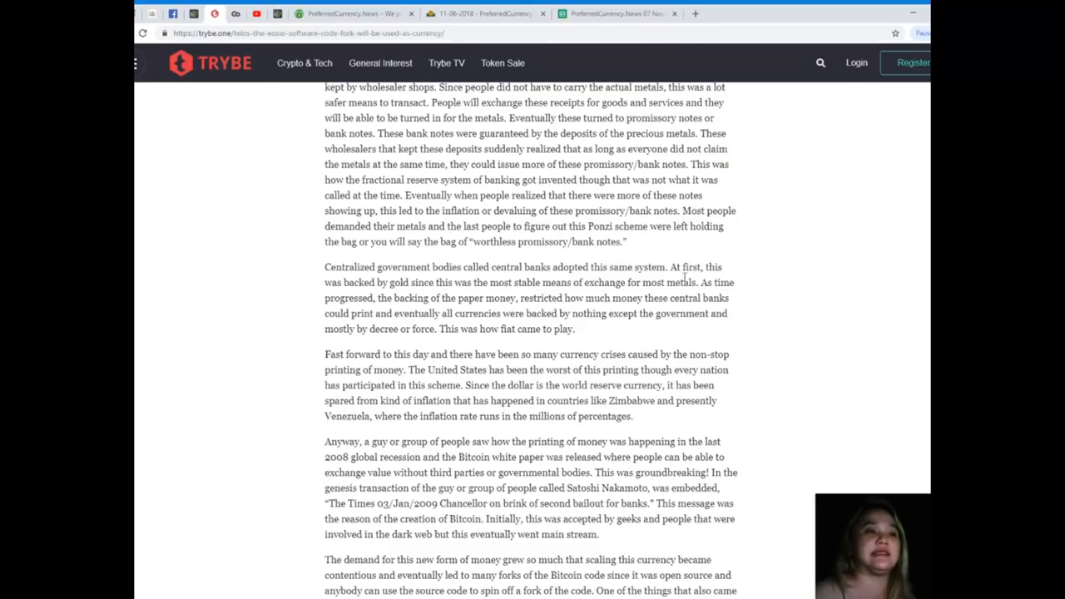
pyautogui.moveTo(326, 261)
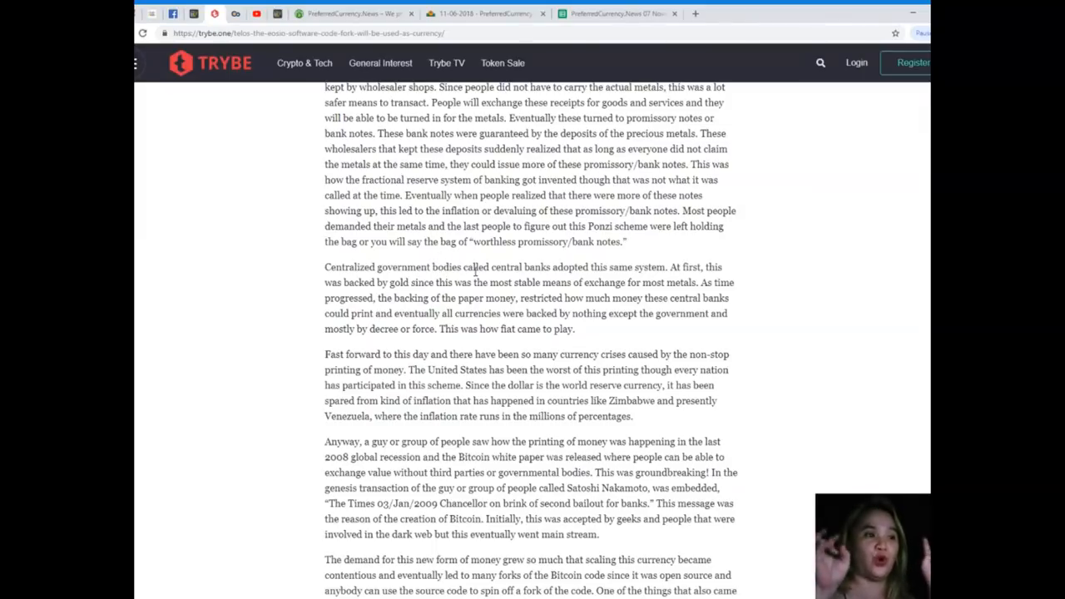
pyautogui.scroll(-3)
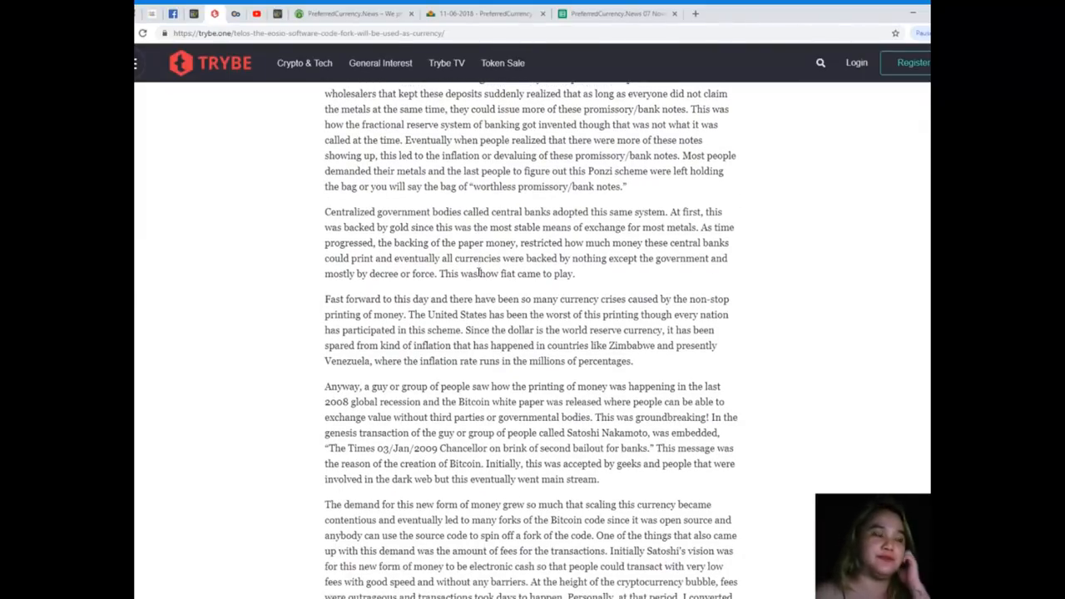
pyautogui.scroll(-3)
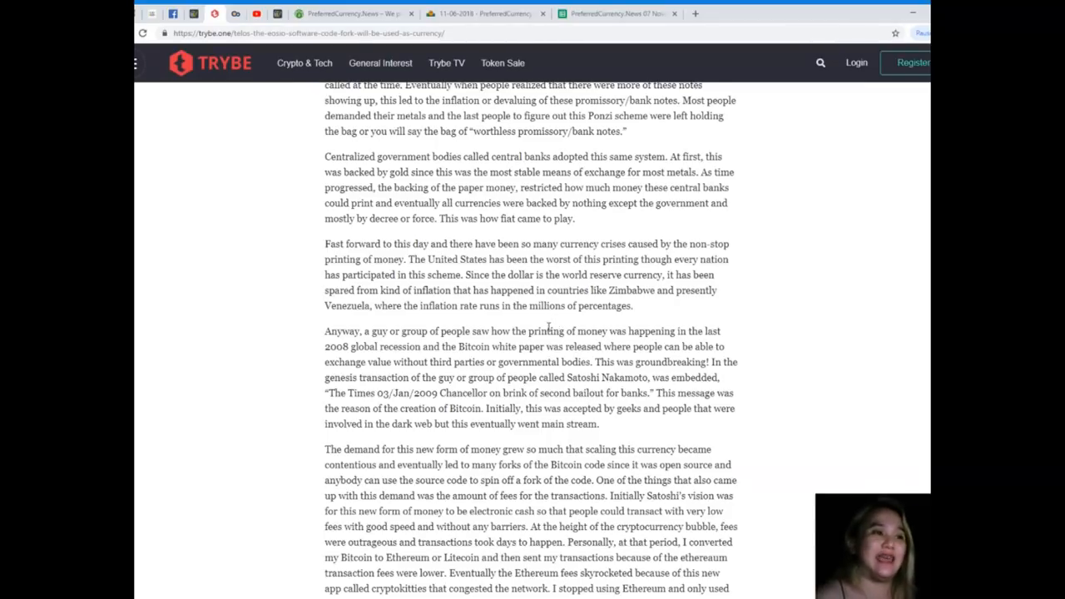
pyautogui.scroll(-3)
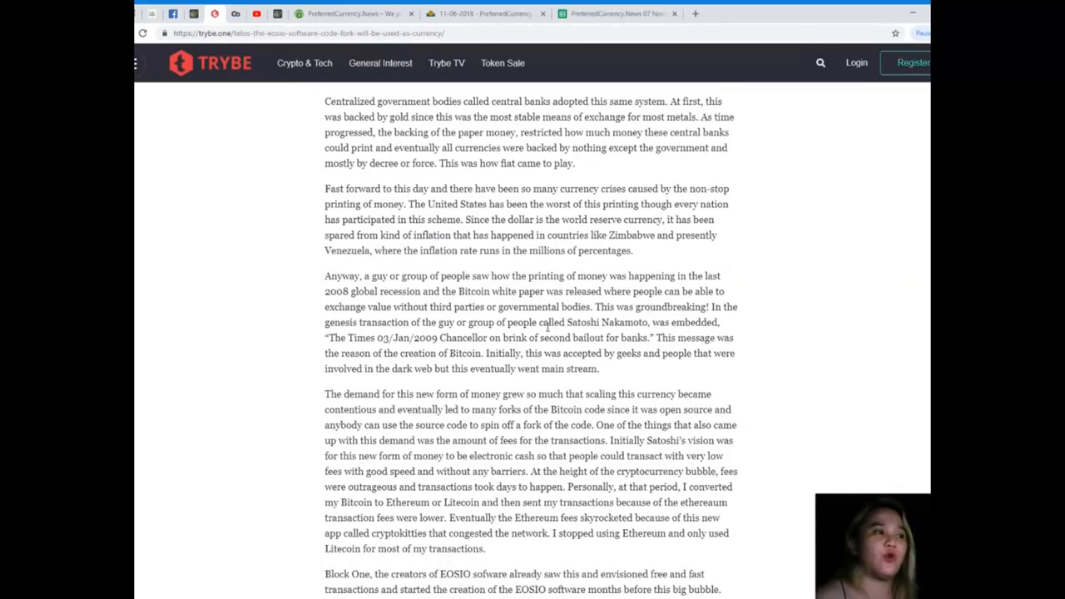
pyautogui.scroll(-3)
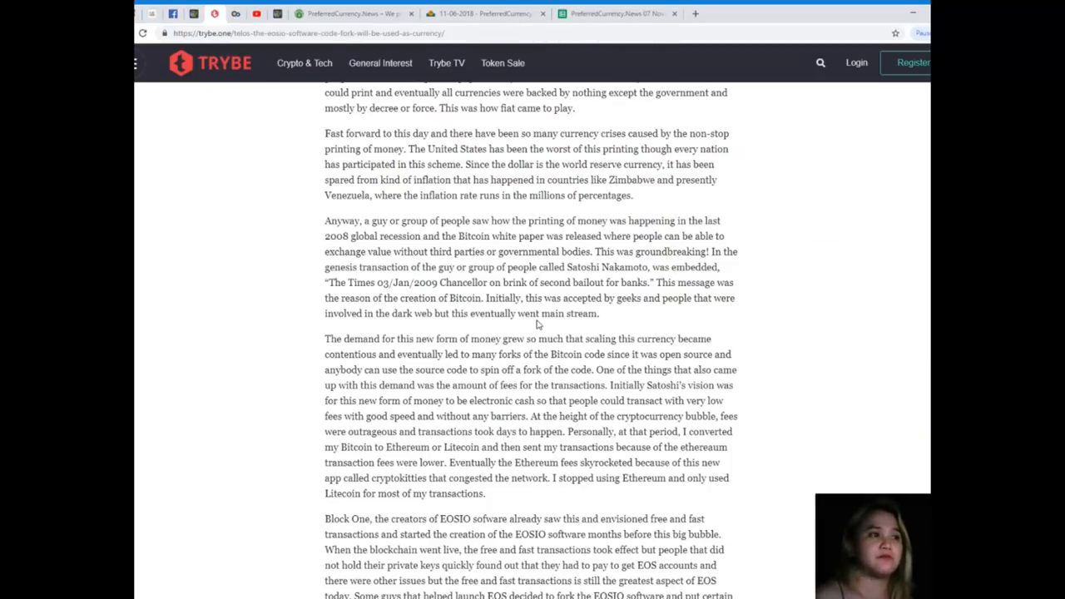
pyautogui.moveTo(537, 320)
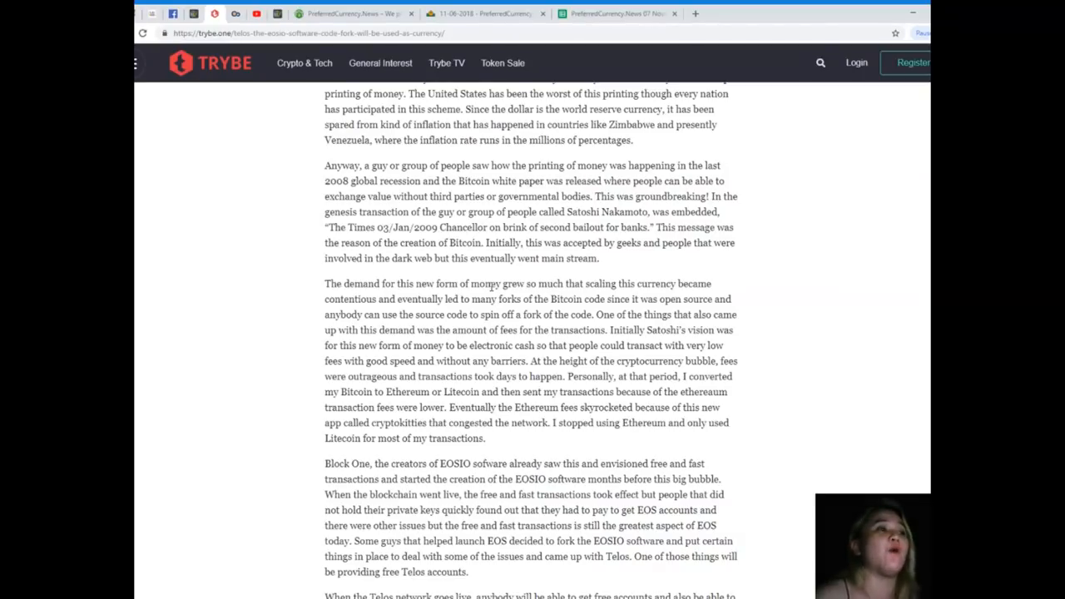
pyautogui.moveTo(488, 286)
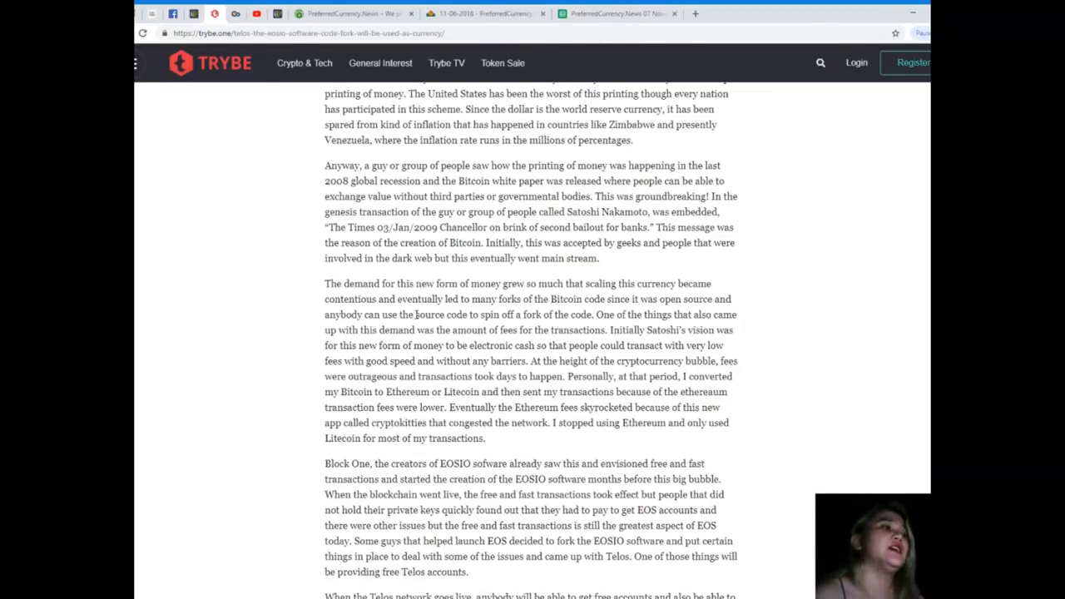
pyautogui.scroll(-3)
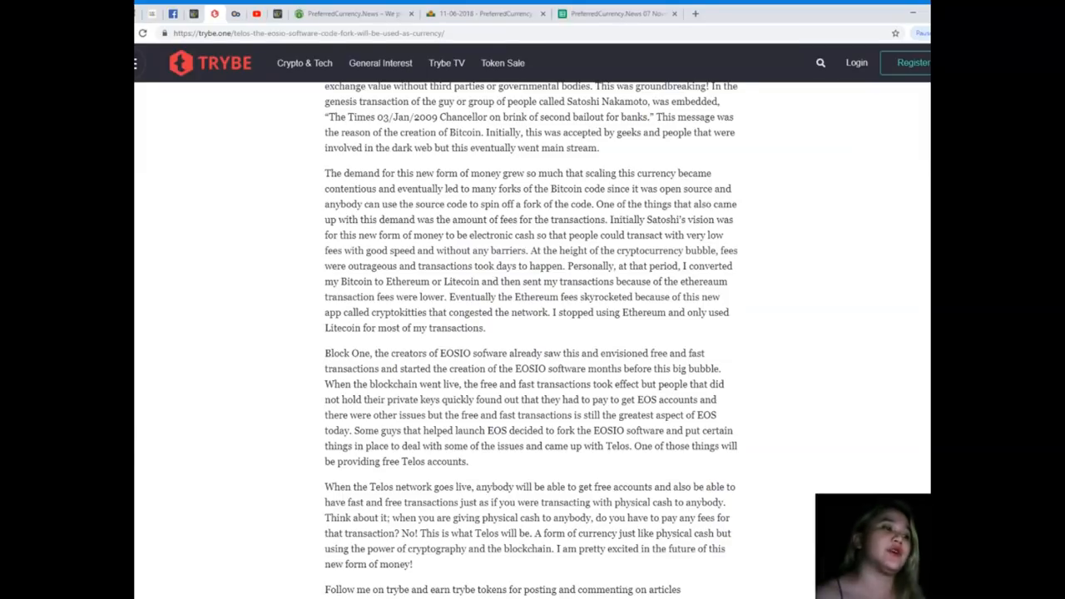
pyautogui.scroll(-3)
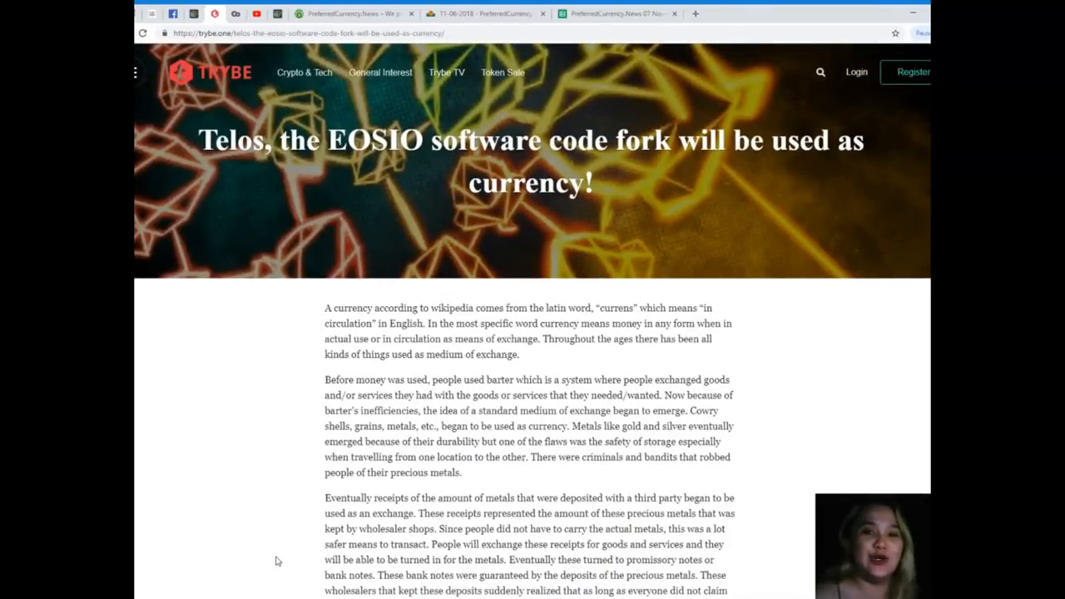
pyautogui.moveTo(270, 554)
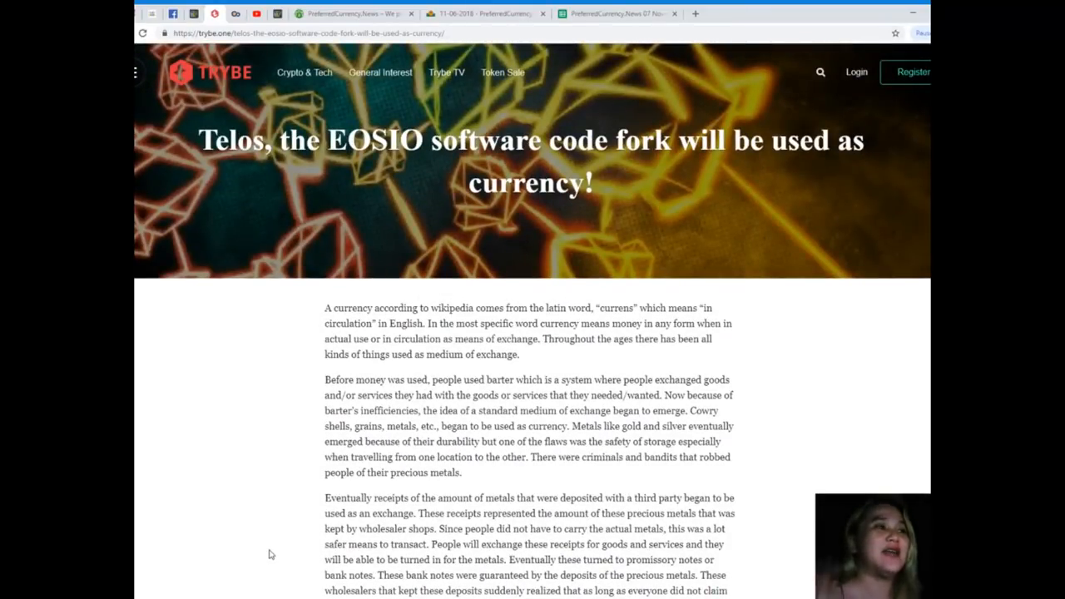
pyautogui.scroll(-3)
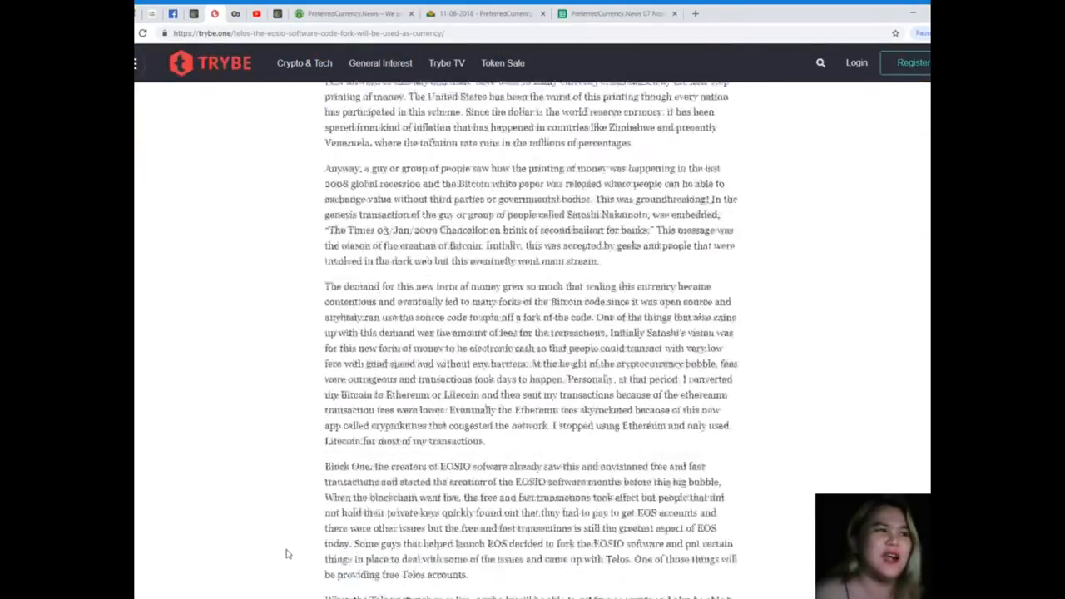
pyautogui.scroll(-3)
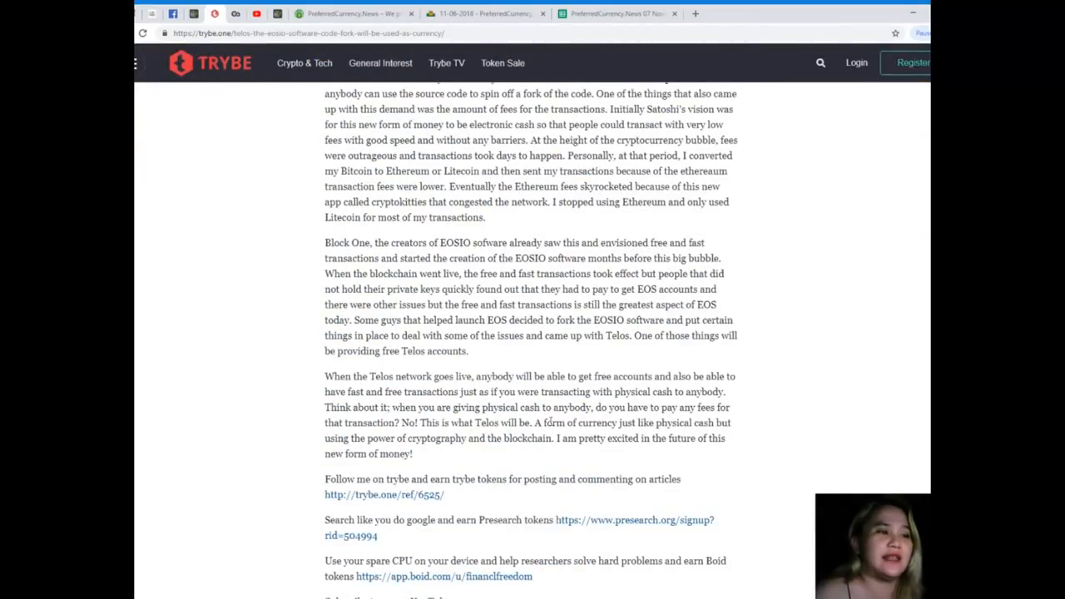
pyautogui.scroll(-3)
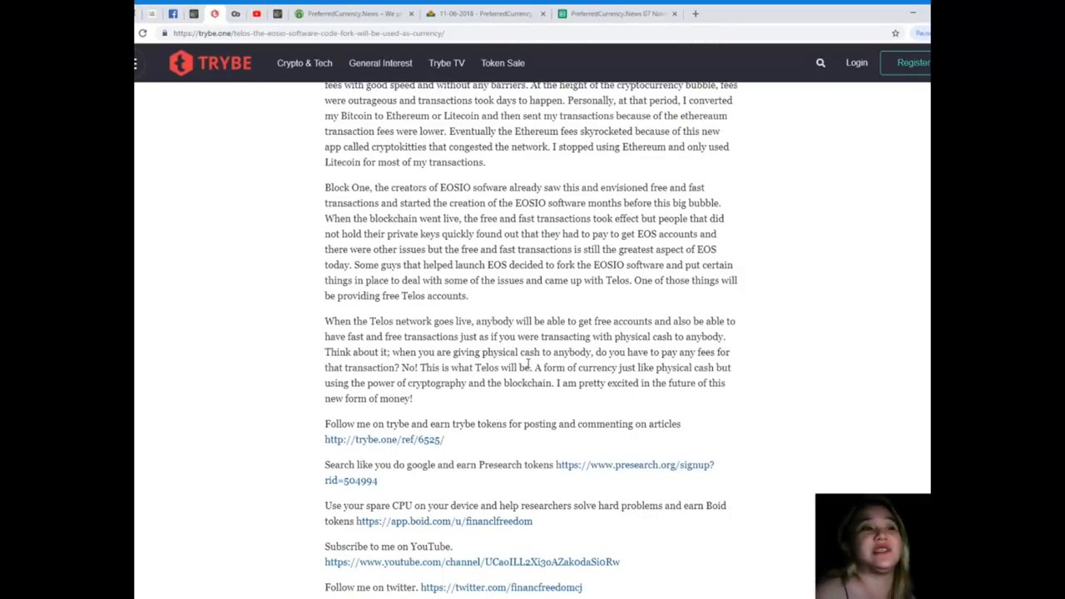
pyautogui.scroll(3)
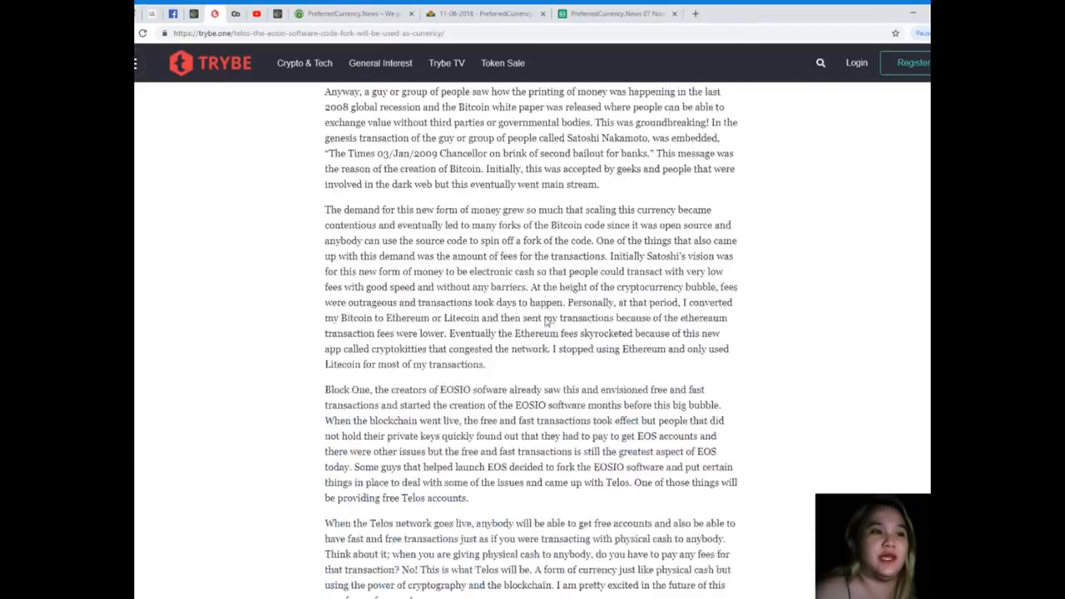
pyautogui.scroll(3)
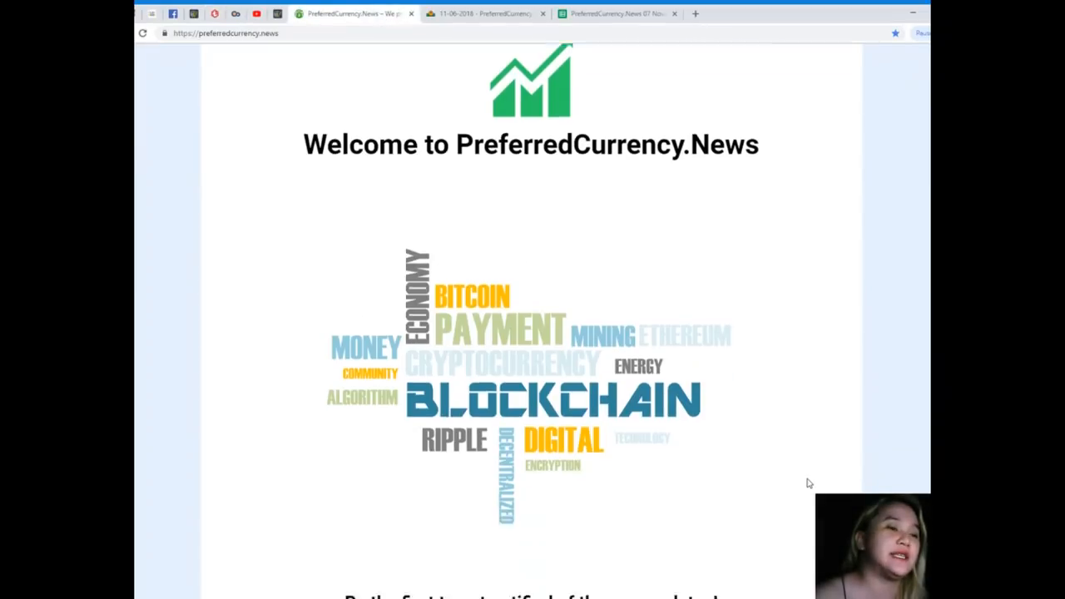
pyautogui.scroll(-3)
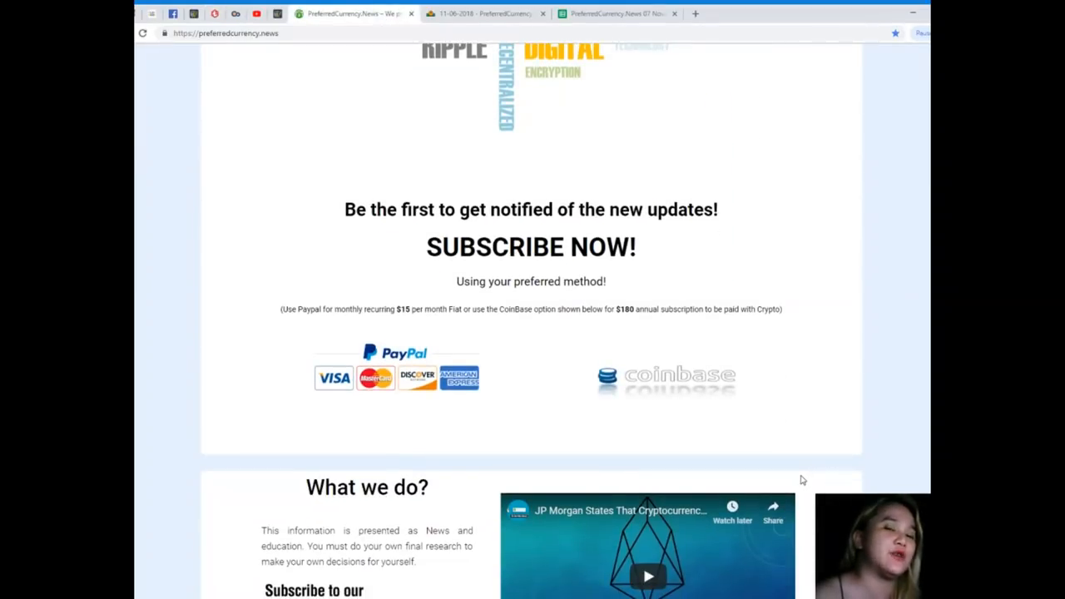
pyautogui.moveTo(796, 474)
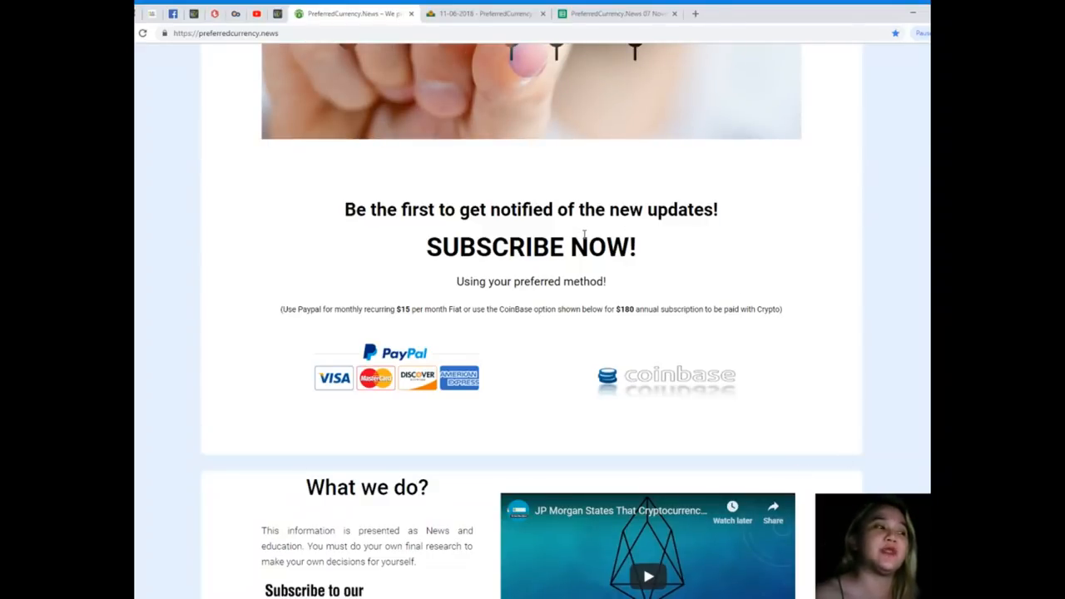
pyautogui.scroll(-3)
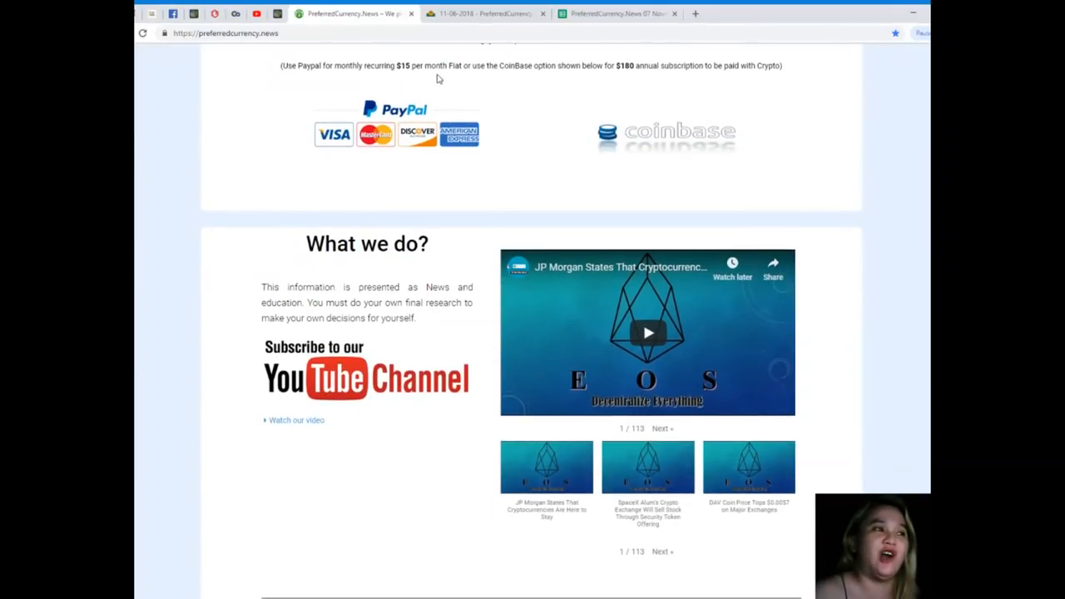
pyautogui.moveTo(663, 107)
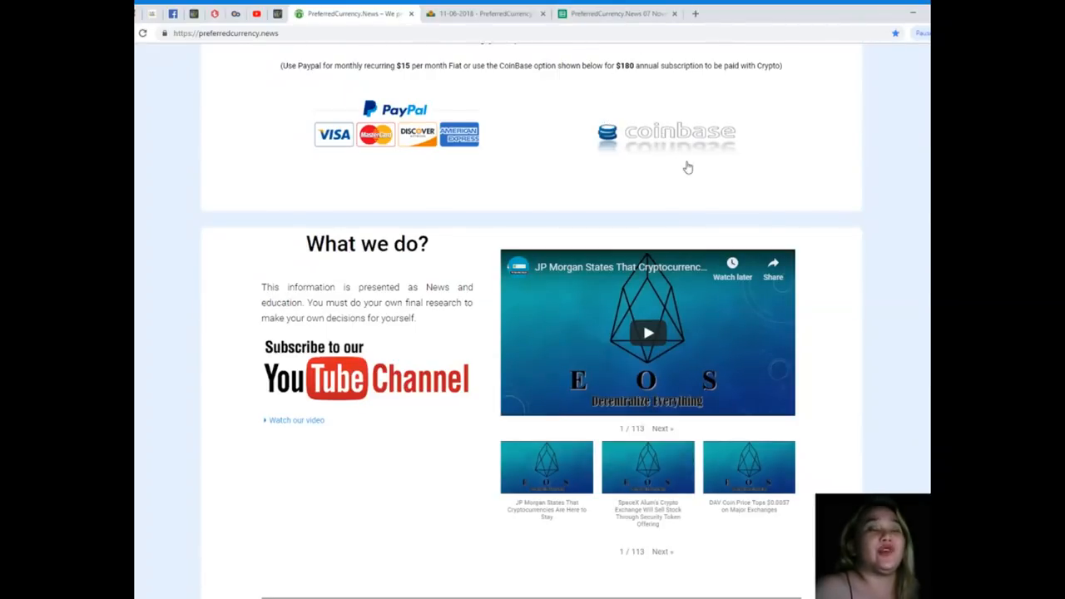
pyautogui.moveTo(695, 153)
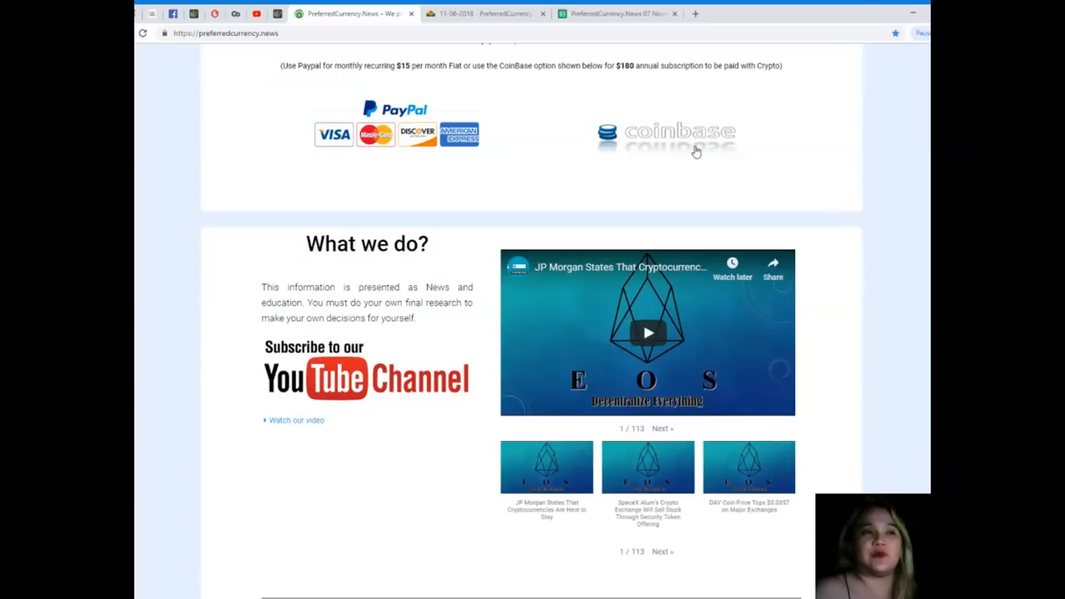
pyautogui.scroll(-3)
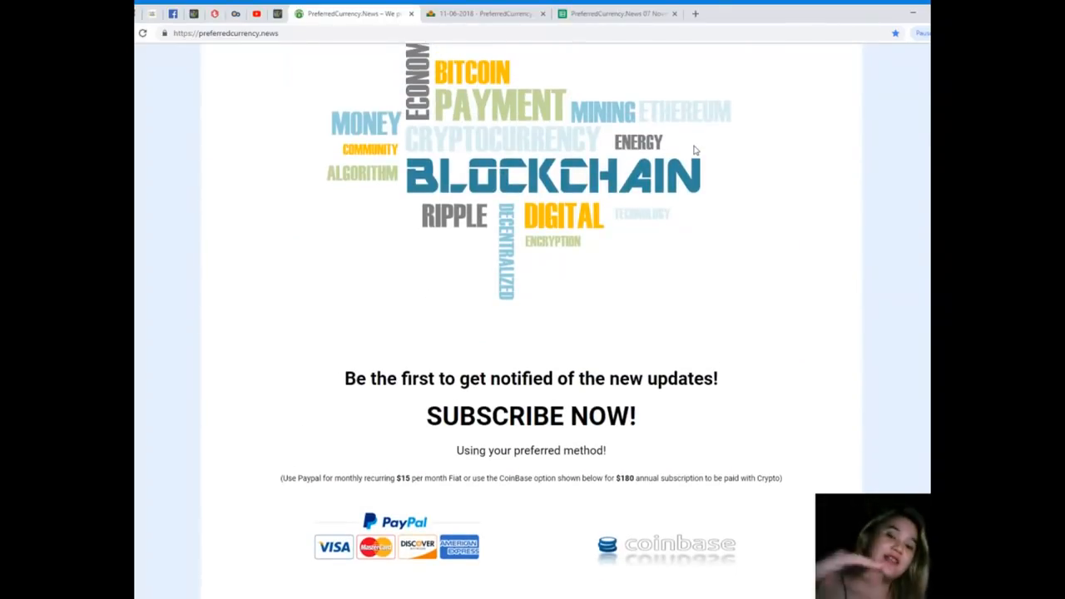
pyautogui.scroll(3)
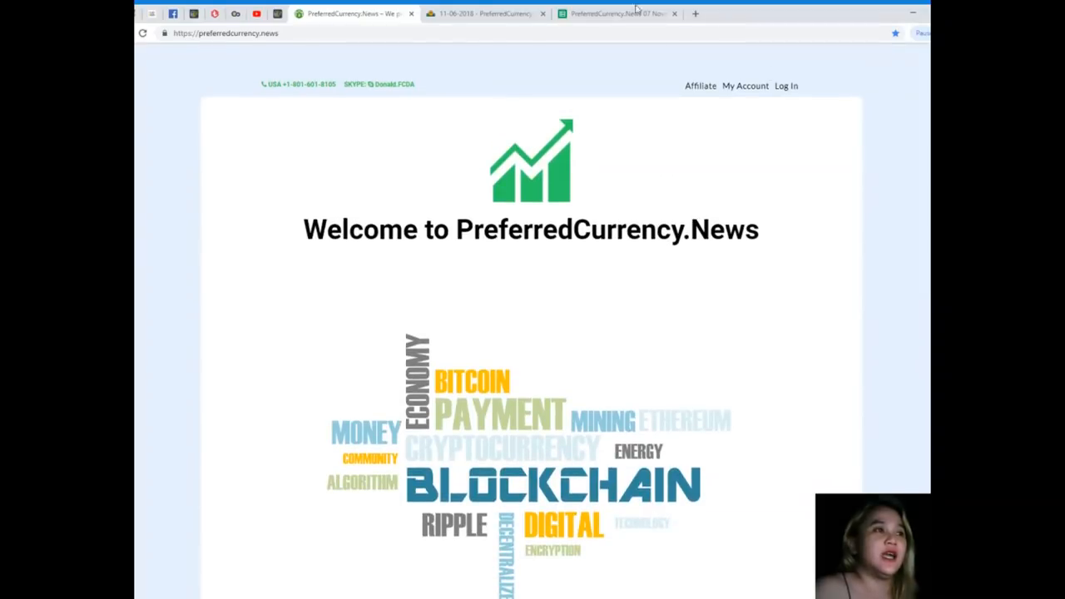